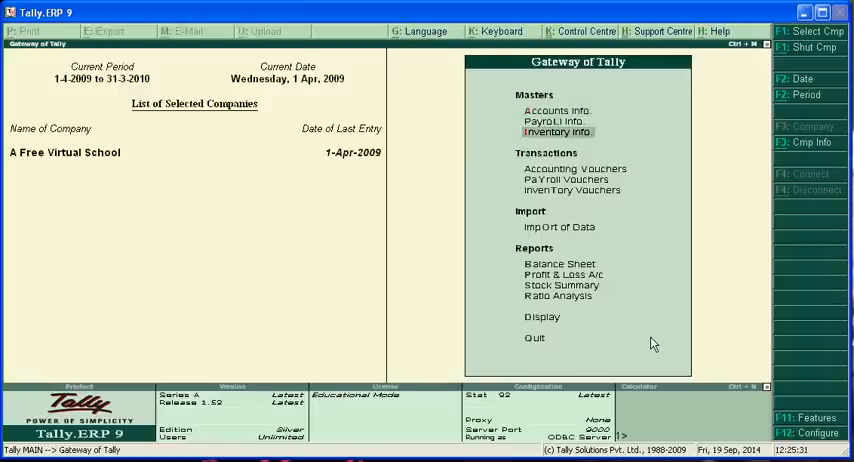
- Review the company's statutory and taxation features in the company features settings
left_click(560, 274)
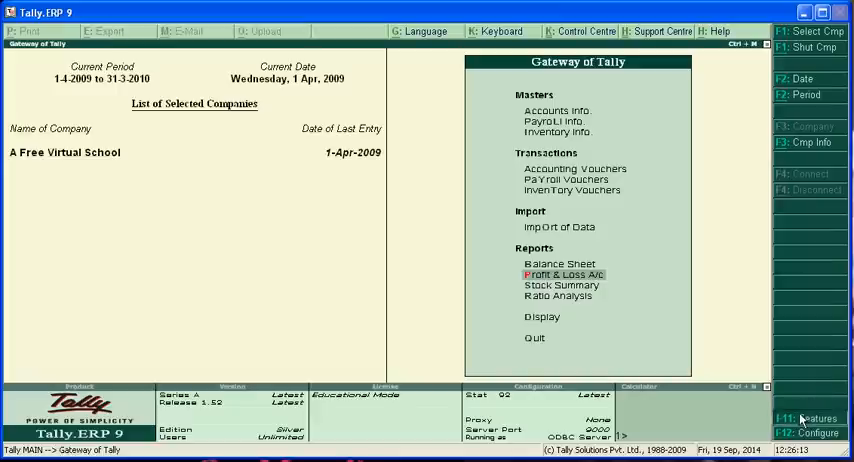
left_click(812, 418)
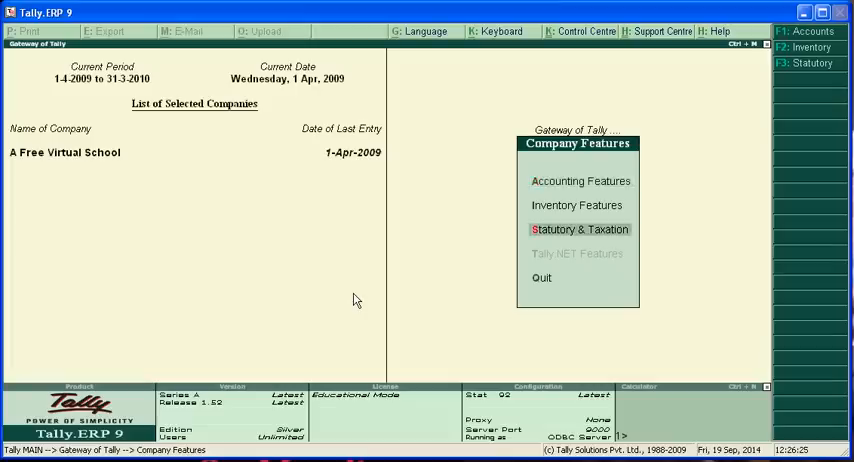
left_click(580, 228)
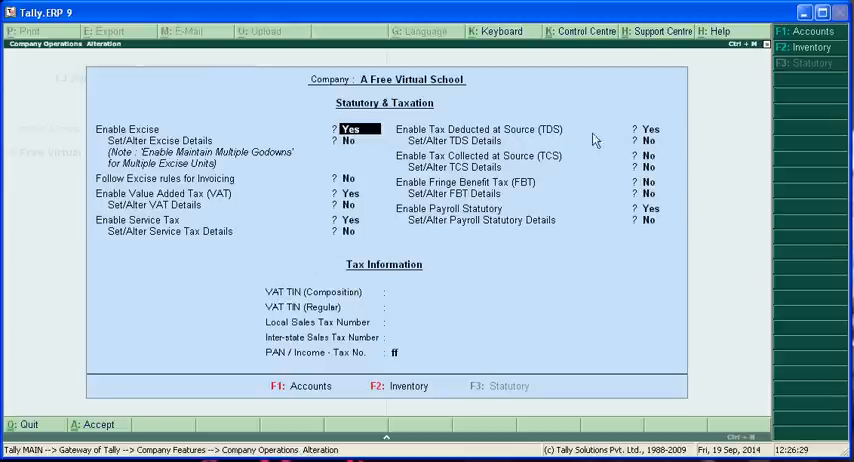
mouse_move(660, 140)
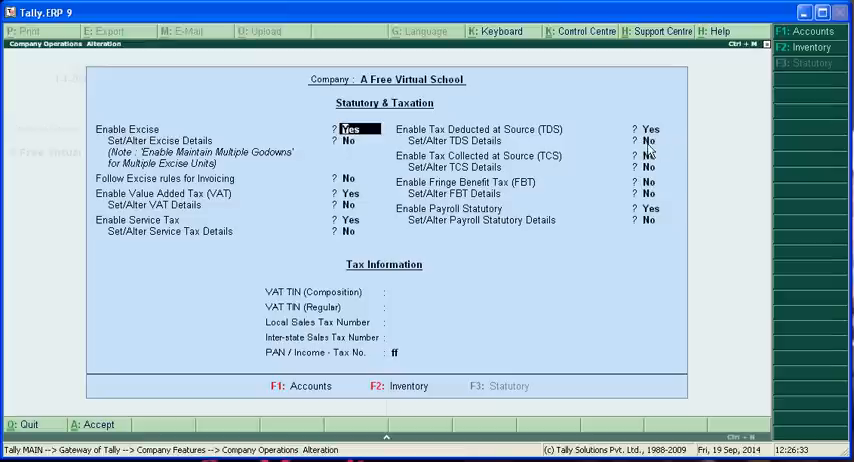
mouse_move(616, 220)
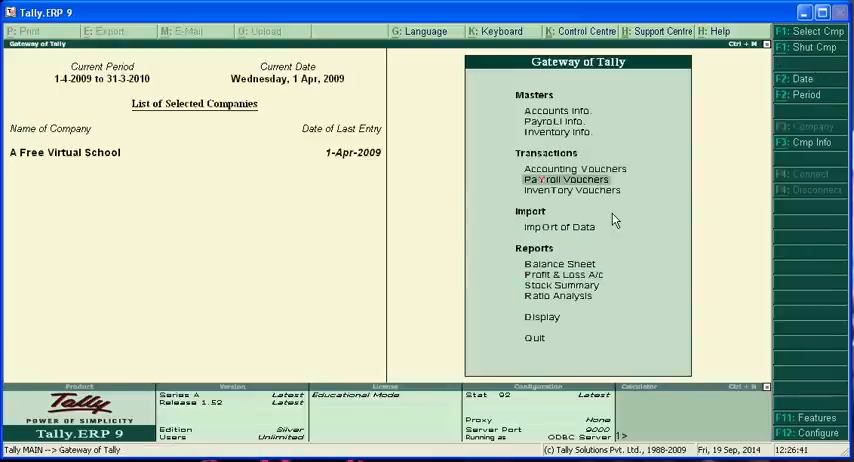
- Look up the Gross Salary ledger in the list of existing ledgers
left_click(556, 110)
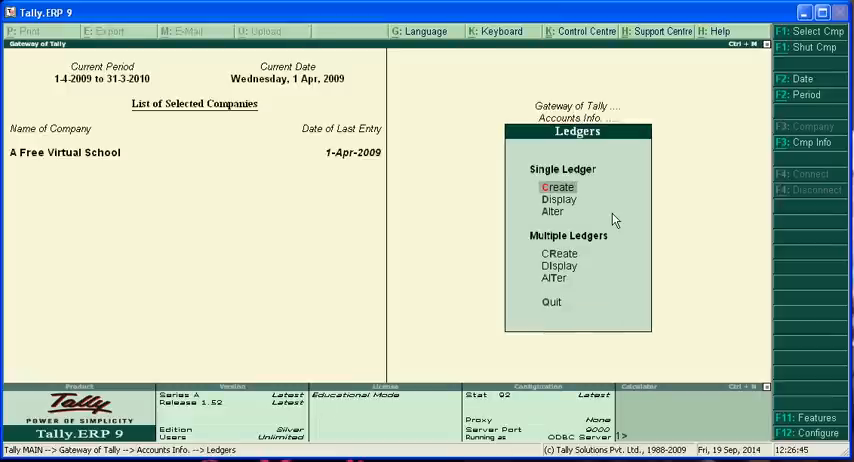
left_click(558, 200)
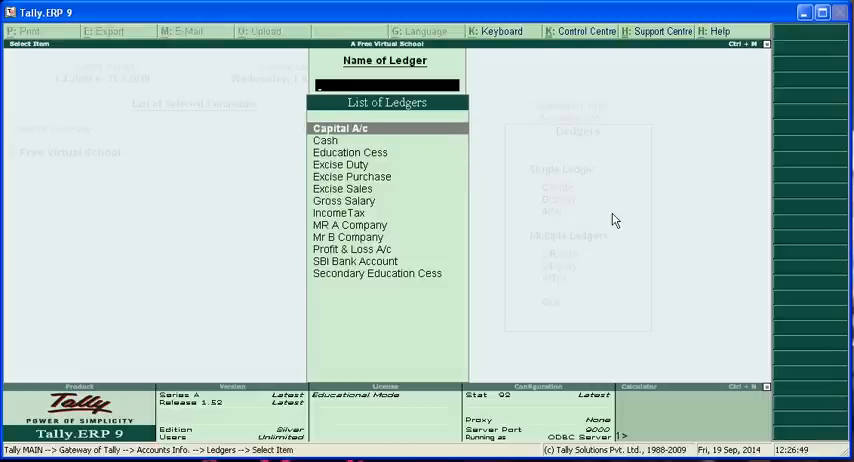
key("down")
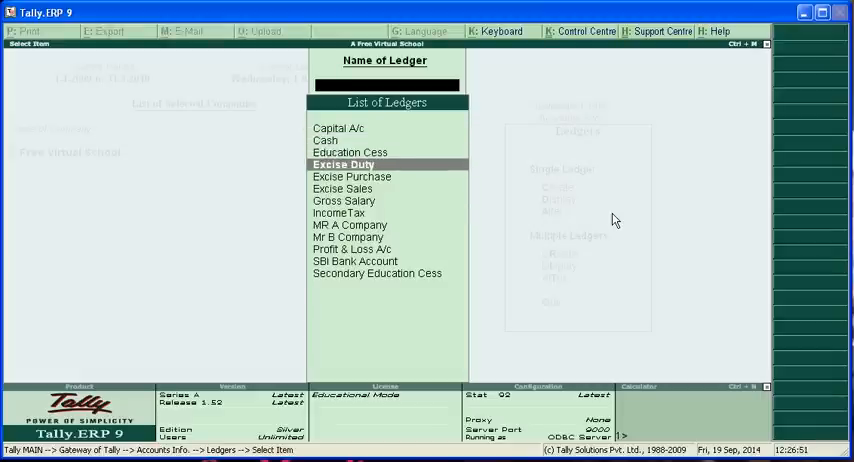
key("down")
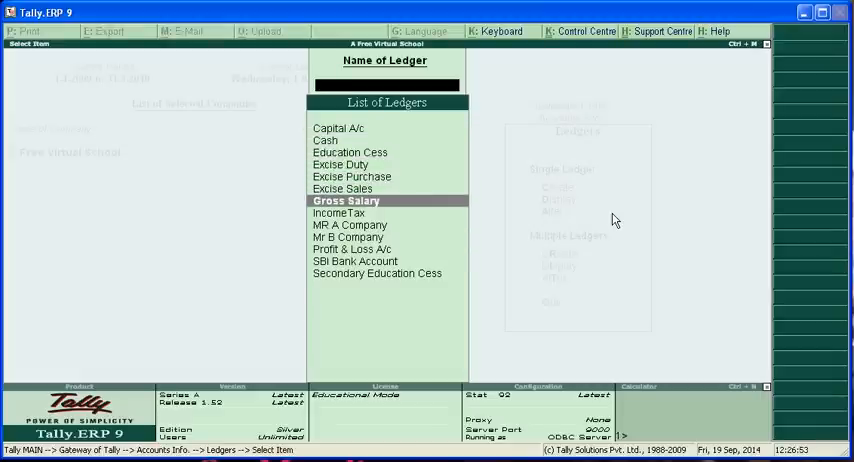
left_click(346, 200)
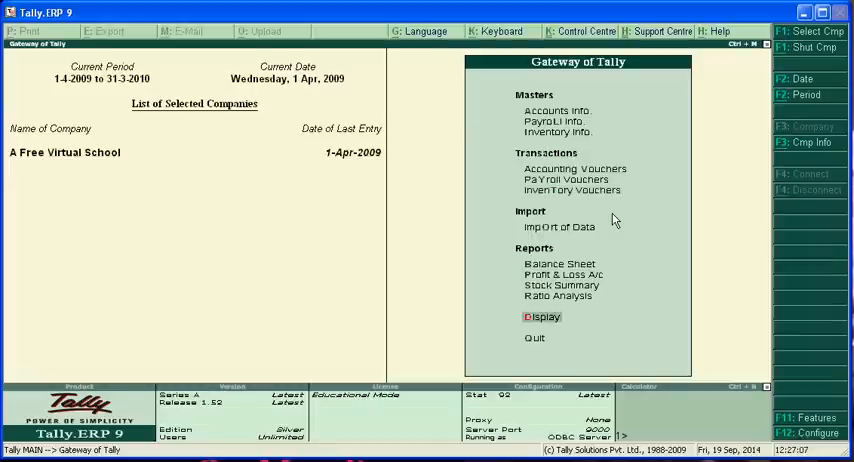
- Glance at the display reports menu and leave the payroll voucher unsaved
left_click(542, 316)
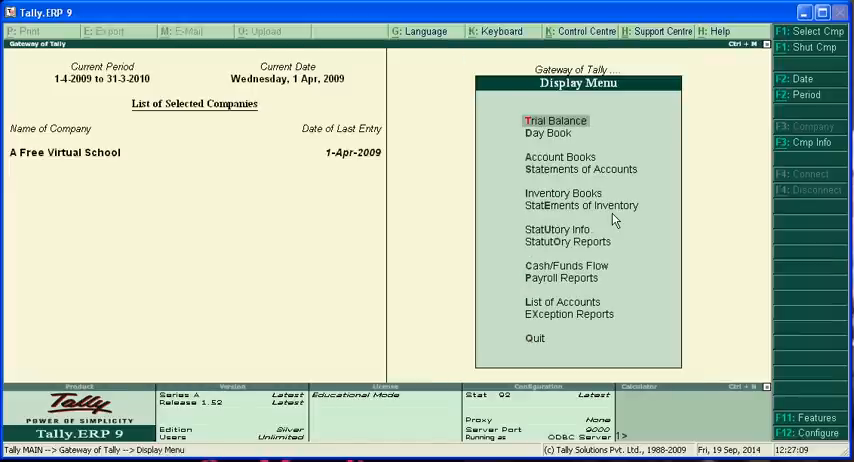
left_click(548, 132)
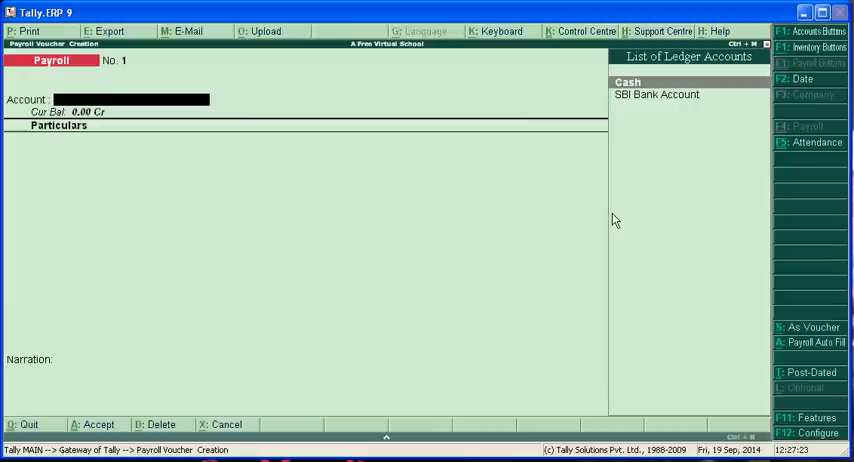
key("Escape")
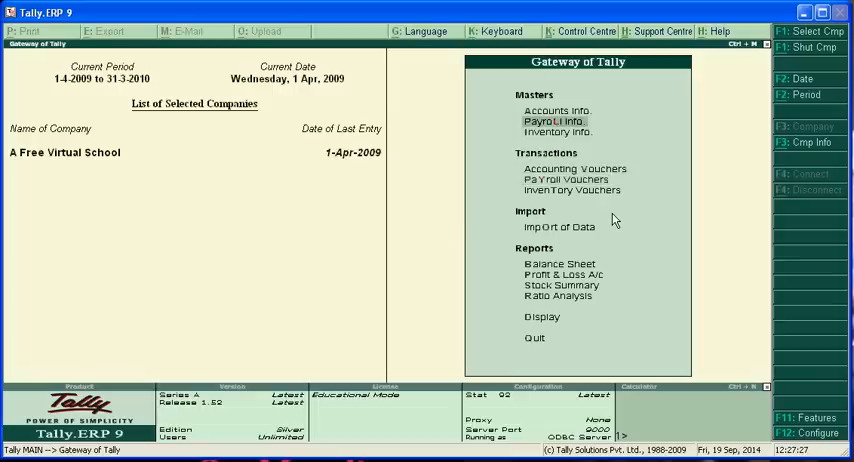
- Alter an existing ledger, answer its delete prompt, and begin a new ledger named 'Gross Sal'
left_click(556, 110)
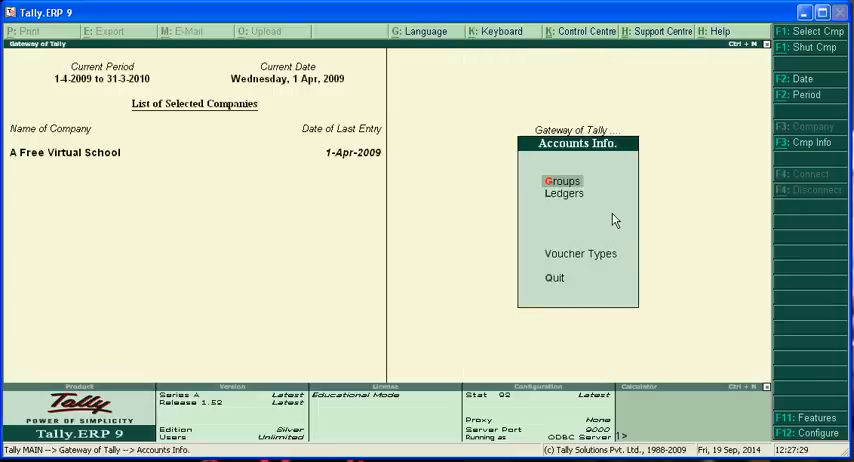
left_click(564, 192)
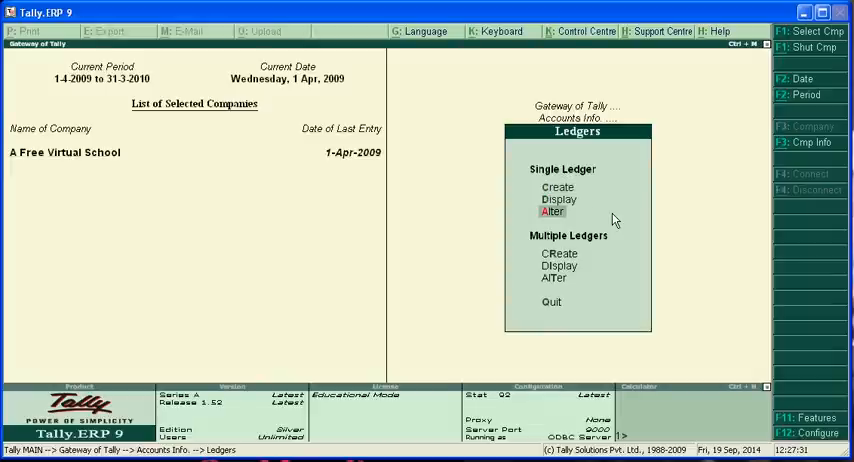
left_click(552, 212)
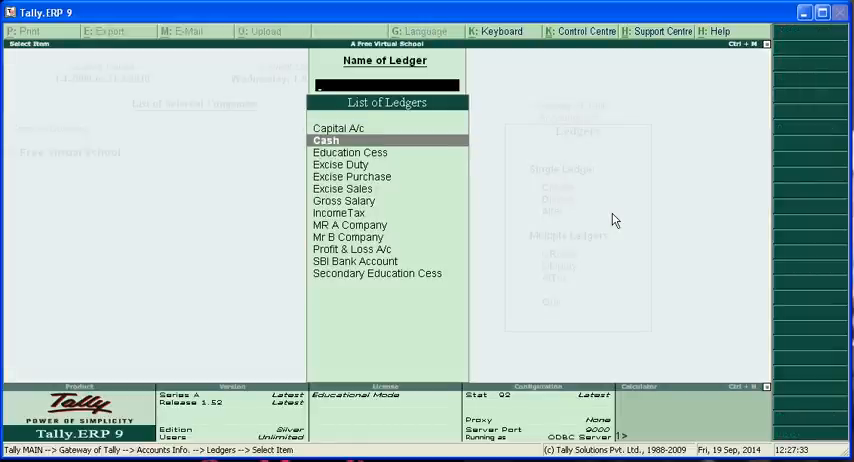
left_click(344, 200)
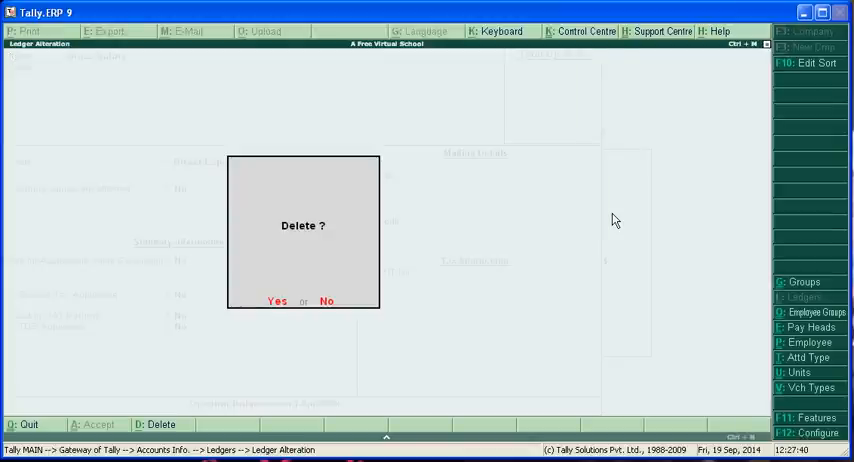
left_click(276, 300)
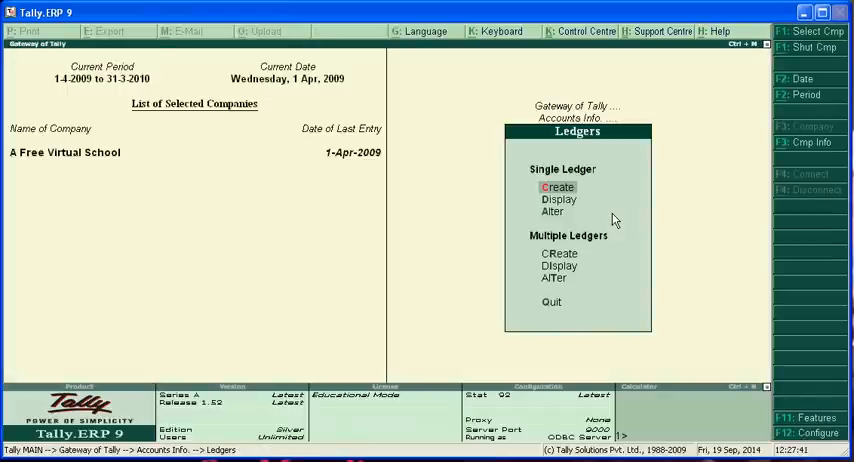
left_click(556, 188)
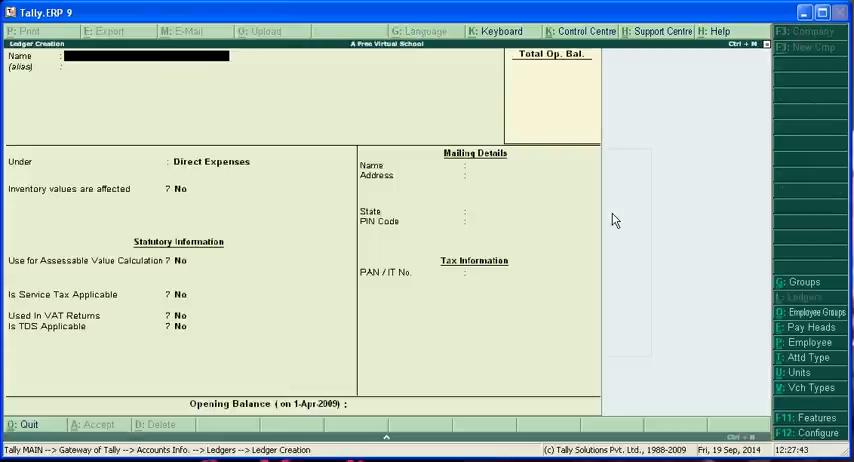
type("Gross Sal")
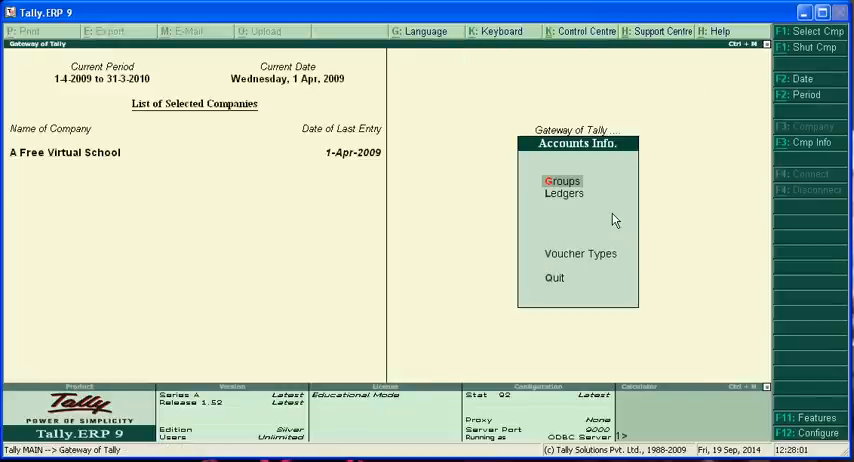
- Check the list of existing ledgers again and return to the Gateway of Tally
left_click(564, 192)
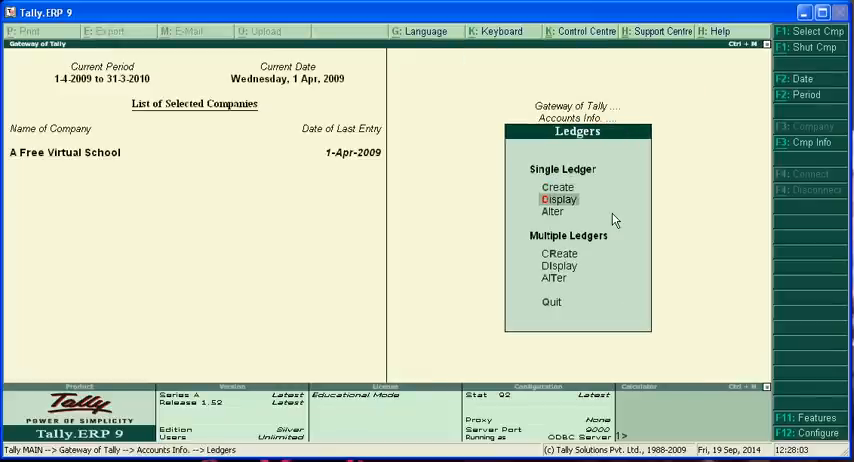
left_click(560, 200)
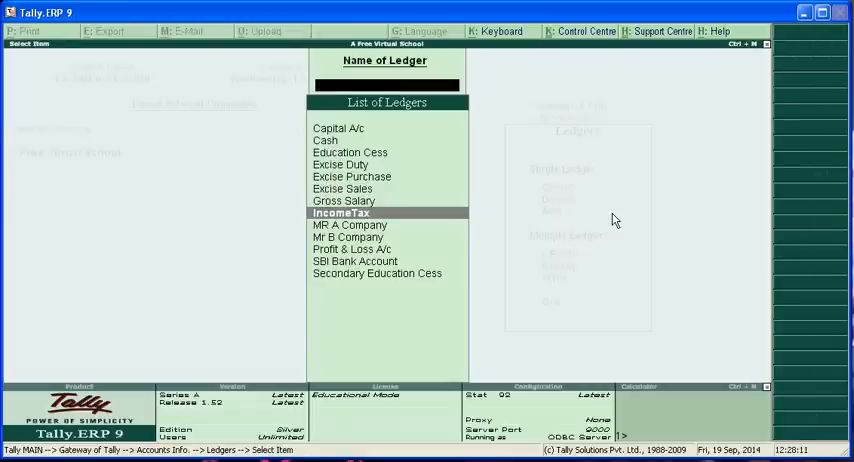
key("Escape")
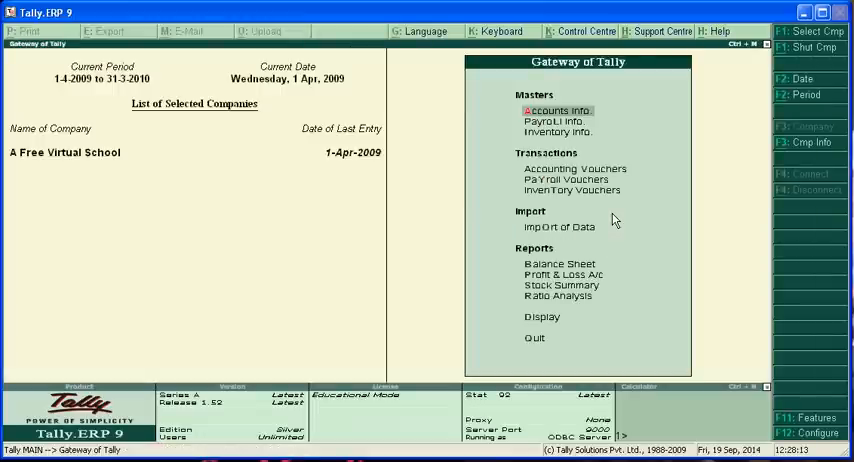
- Start a payroll voucher from SBI Bank Account for Rajesh and begin a 'Gross Salar' pay head
left_click(566, 180)
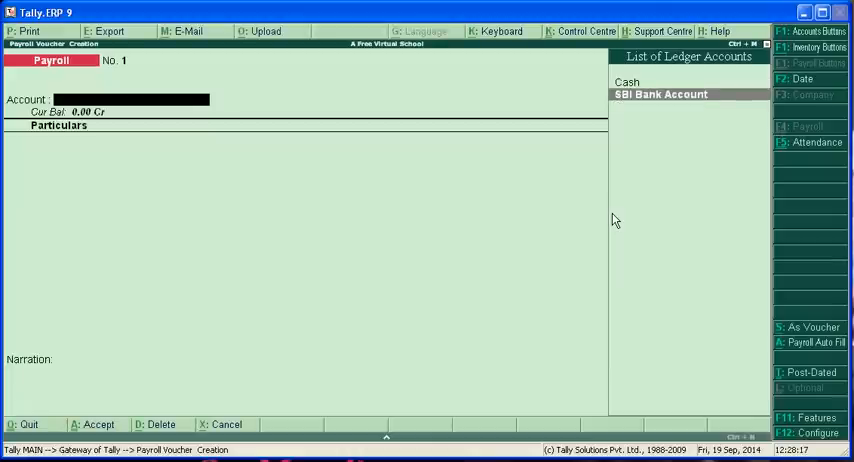
left_click(660, 94)
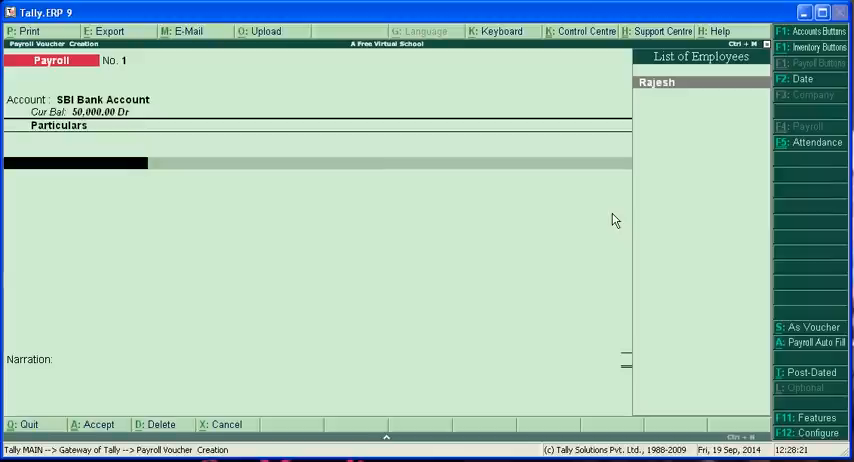
left_click(656, 82)
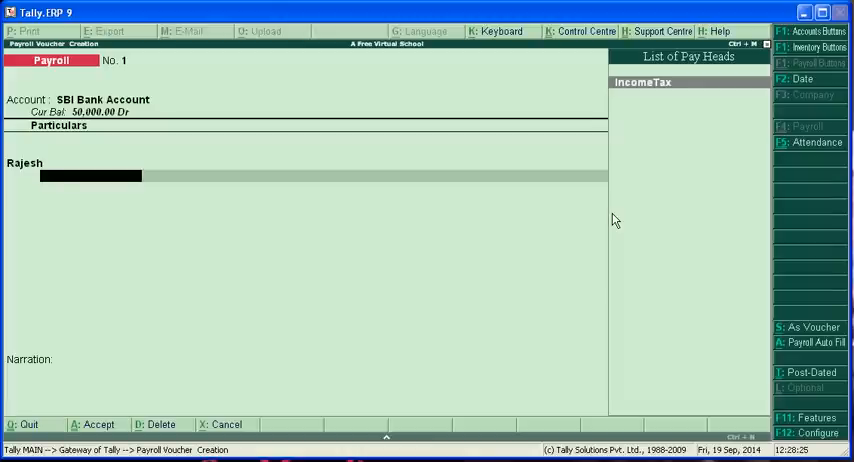
left_click(644, 80)
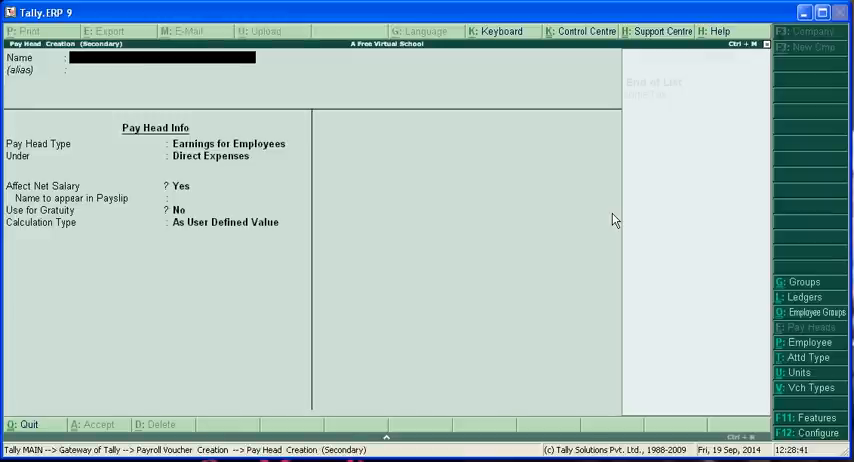
type("Gro")
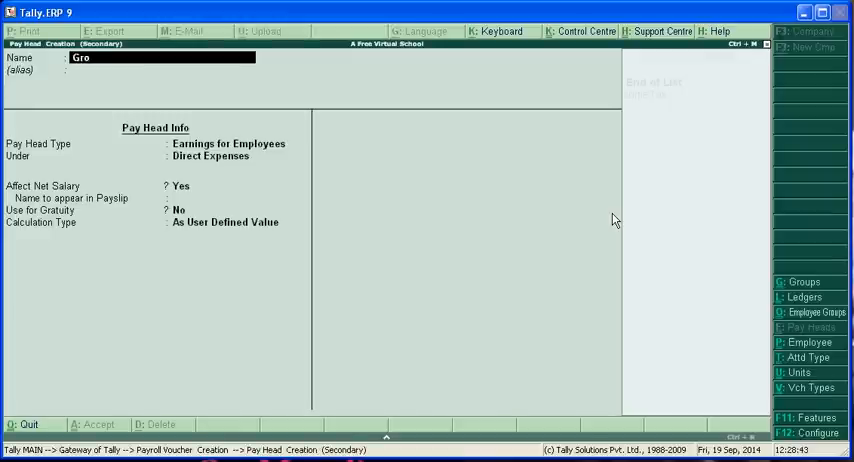
type("ss Salar")
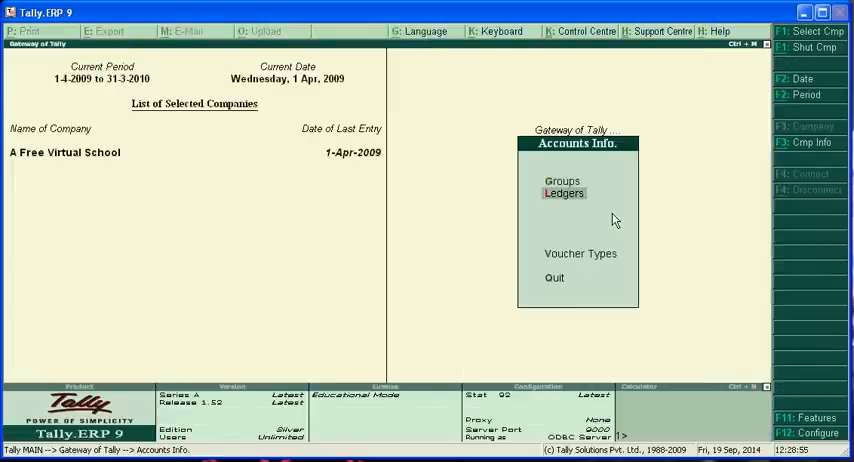
- Visit ledger alteration, then start a payroll voucher from SBI Bank Account with the IncomeTax pay head for Rajesh
left_click(564, 192)
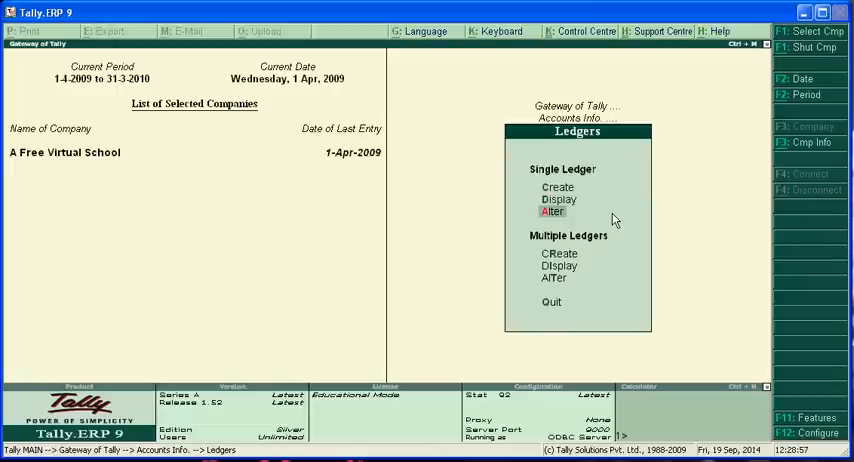
left_click(552, 212)
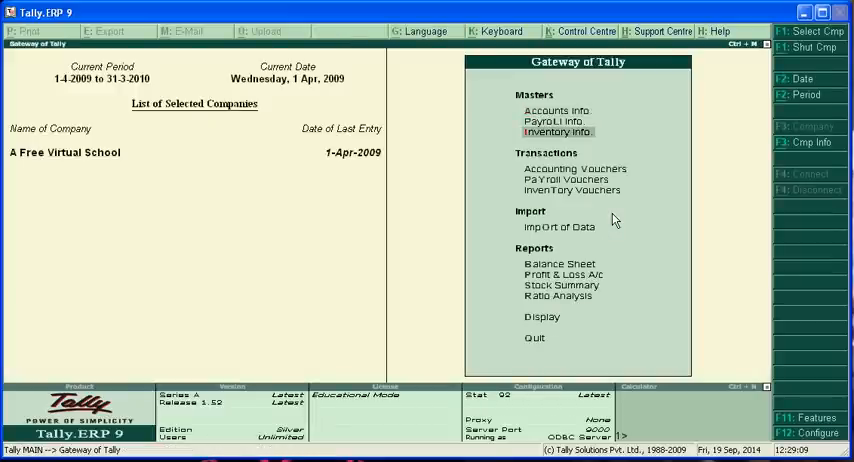
left_click(568, 180)
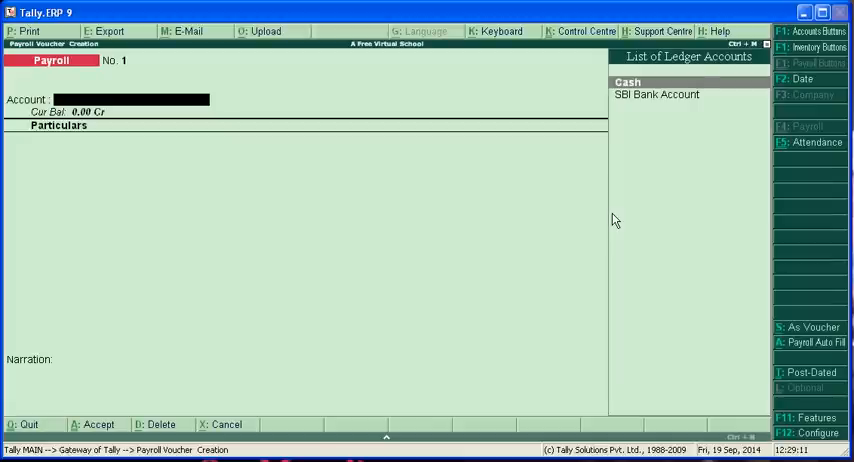
left_click(656, 94)
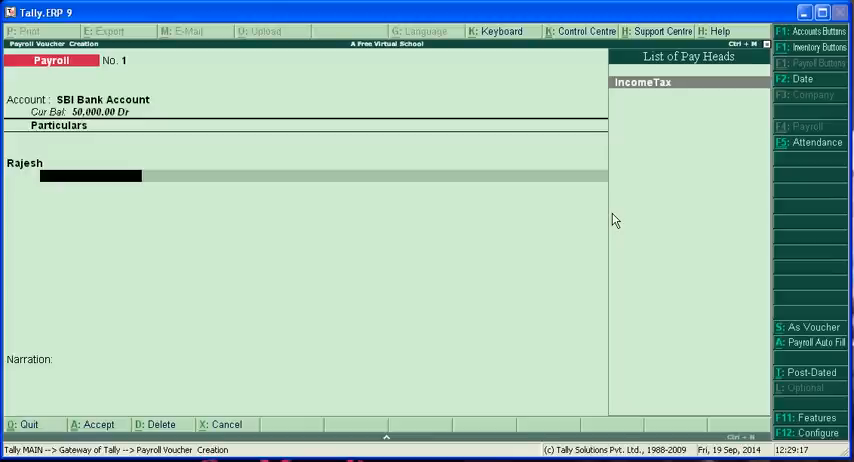
left_click(642, 82)
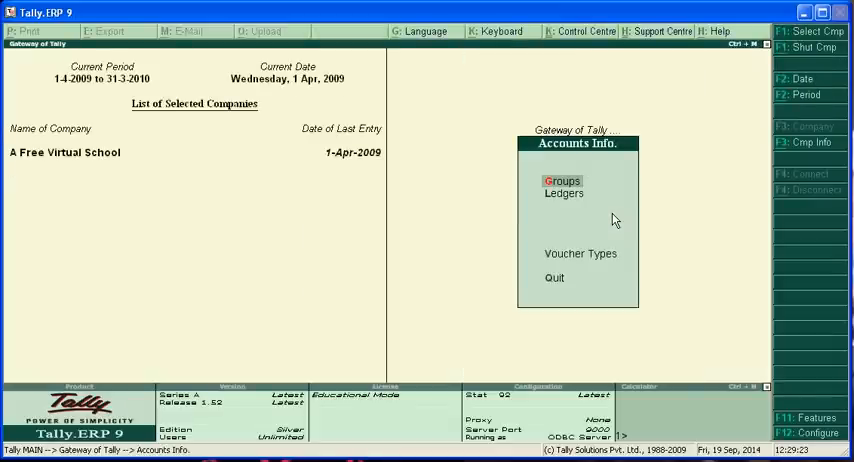
- Display the List of Ledgers with Gross Salary and IncomeTax, then return to the Gateway of Tally
left_click(564, 192)
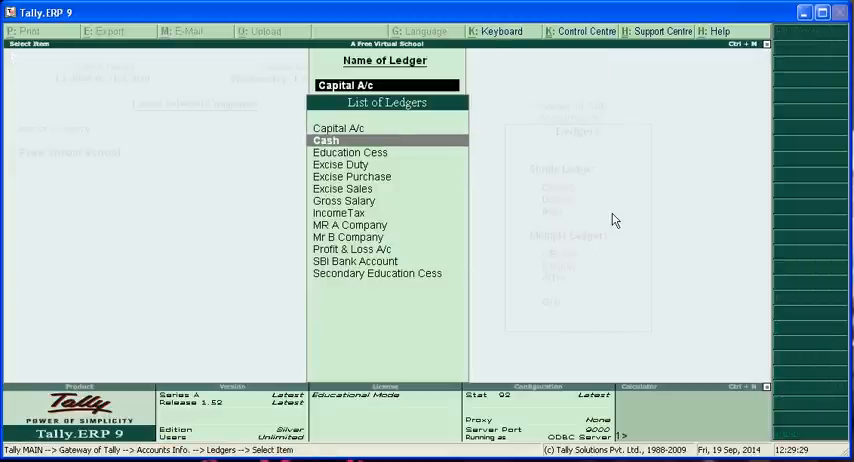
left_click(344, 200)
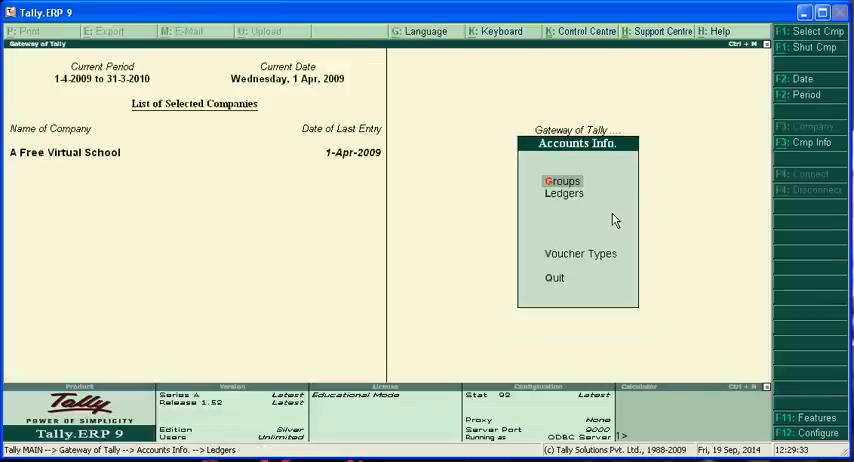
key("Escape")
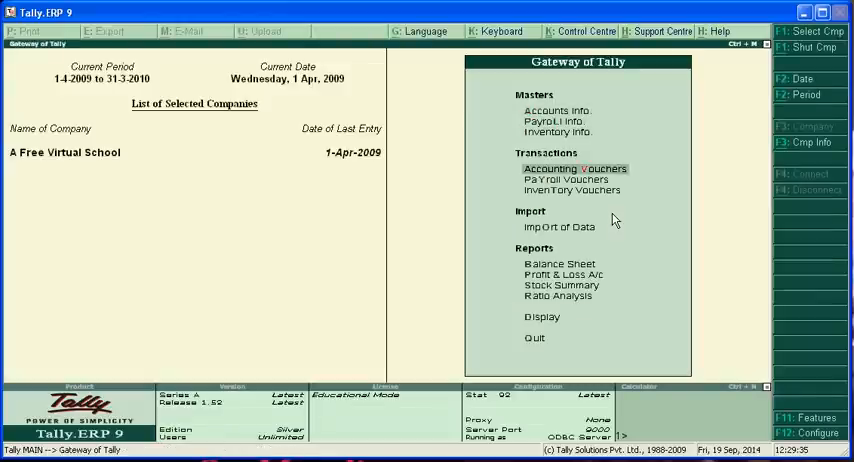
- Enter 8,000 against IncomeTax in a new payroll voucher for Rajesh from SBI Bank Account
left_click(574, 168)
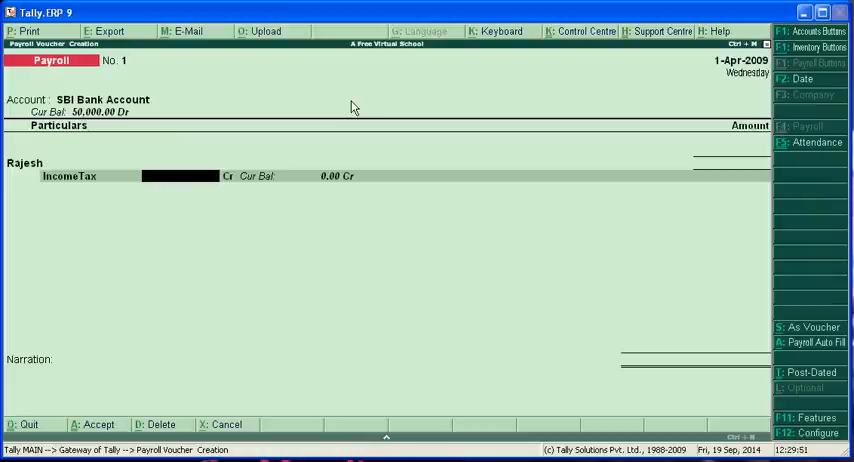
type("8000")
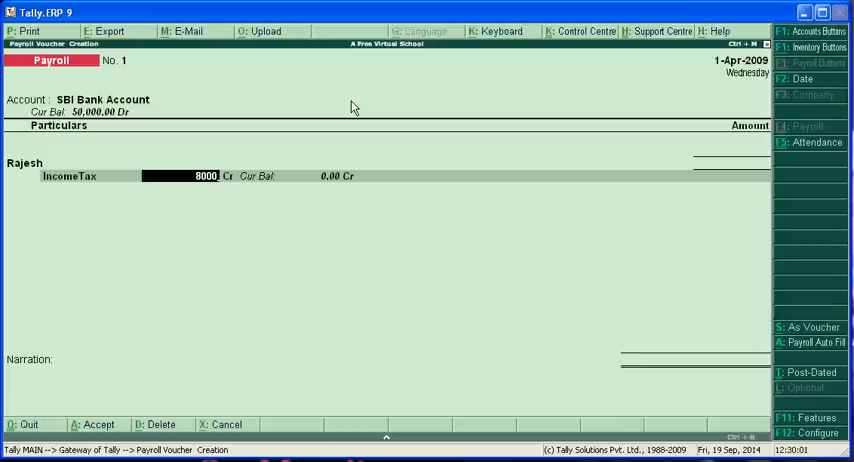
key("enter")
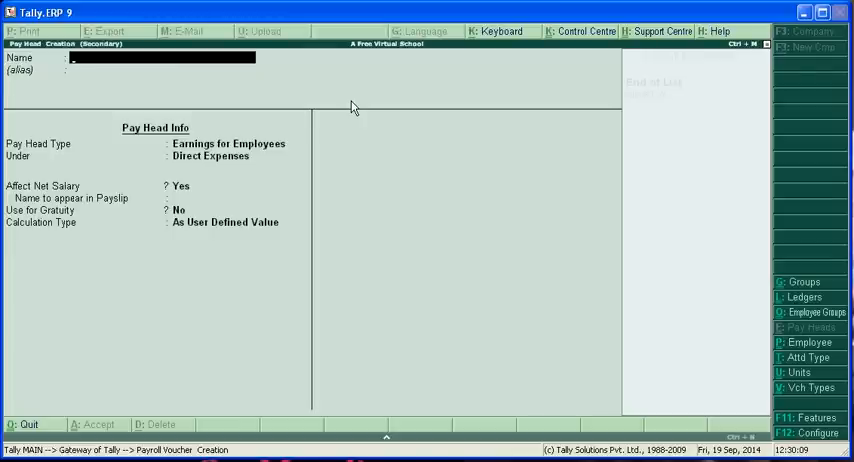
- Name the new pay head Gross Salary and set its type to Earnings for Employees
type("G")
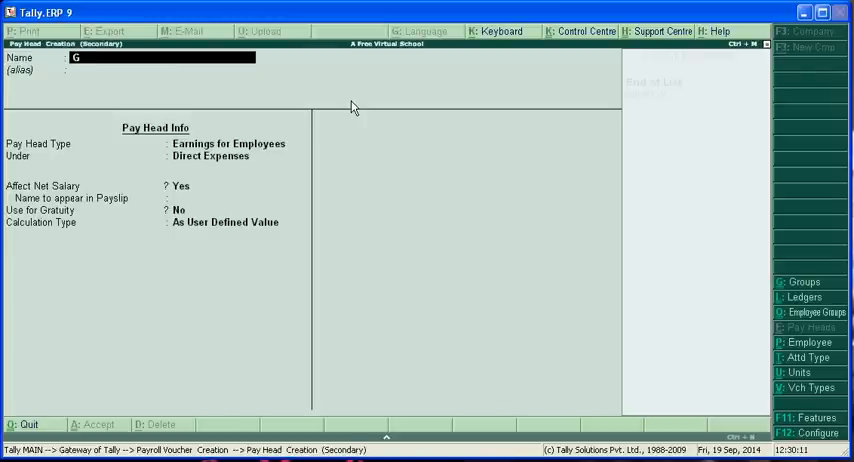
type("ross")
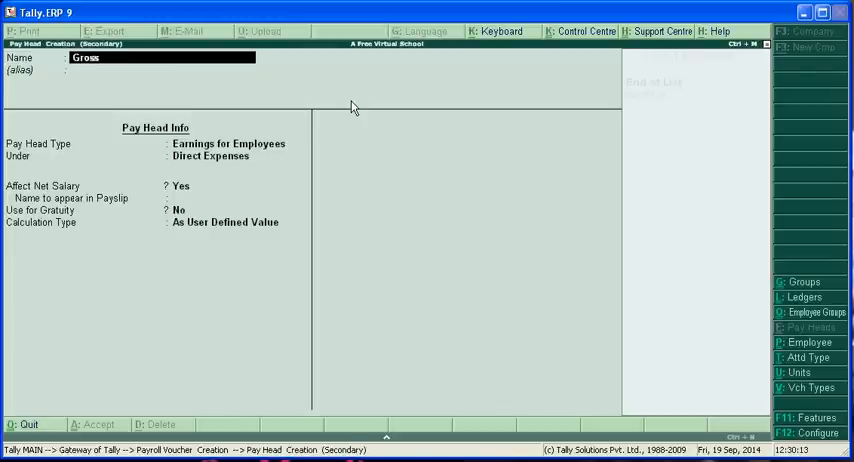
type("Saar")
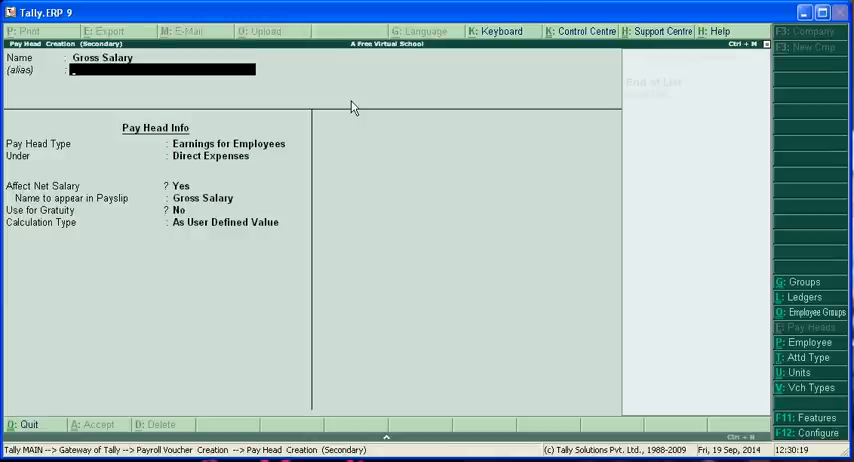
left_click(228, 144)
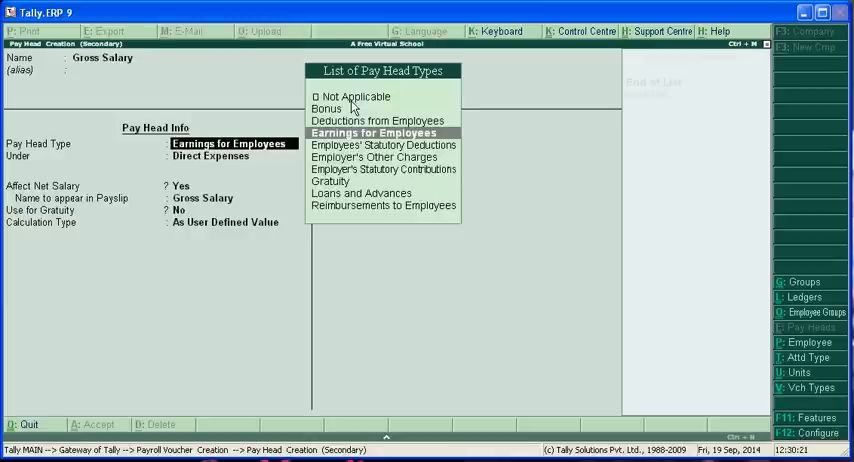
left_click(372, 132)
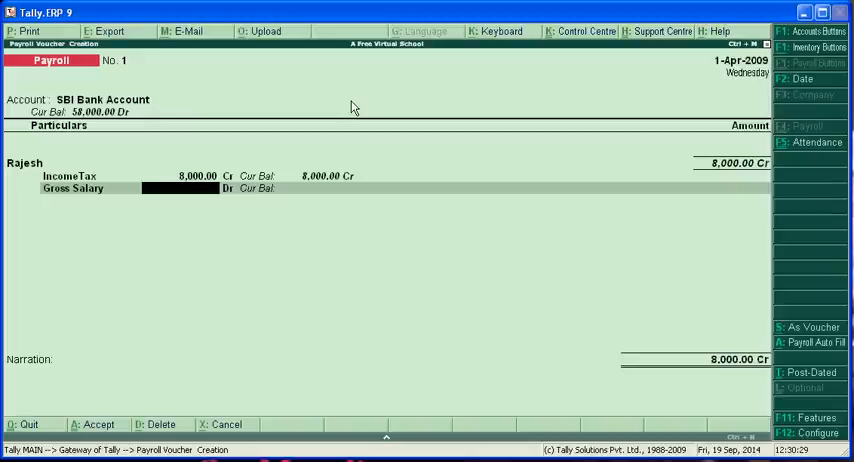
- Enter 20,000 as Rajesh's Gross Salary amount in the payroll voucher
type("200")
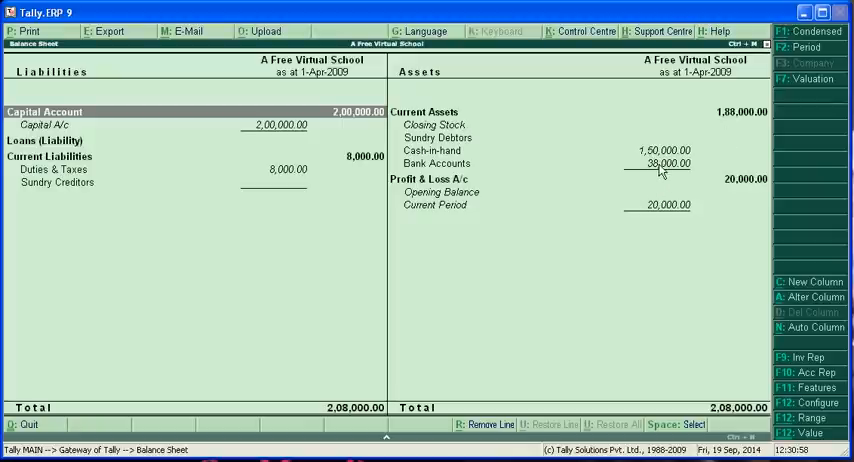
mouse_move(660, 212)
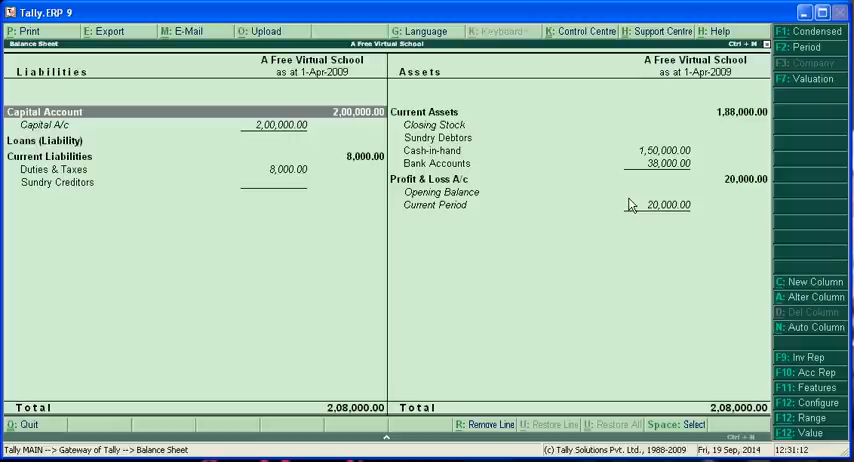
mouse_move(696, 208)
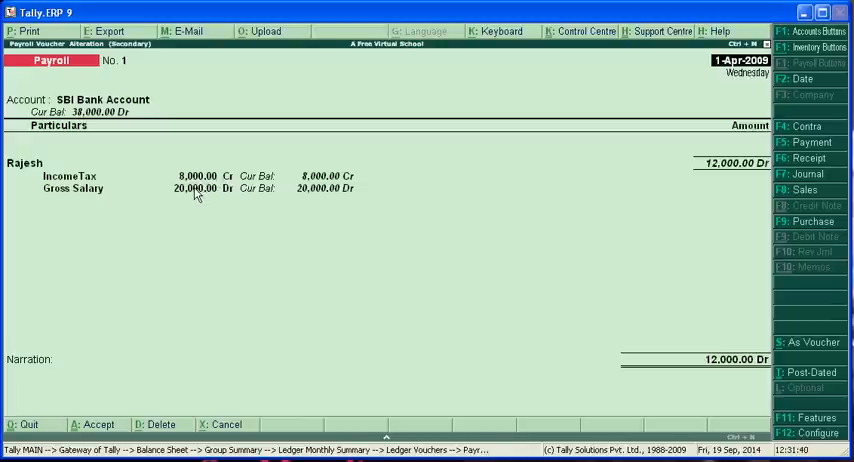
mouse_move(304, 172)
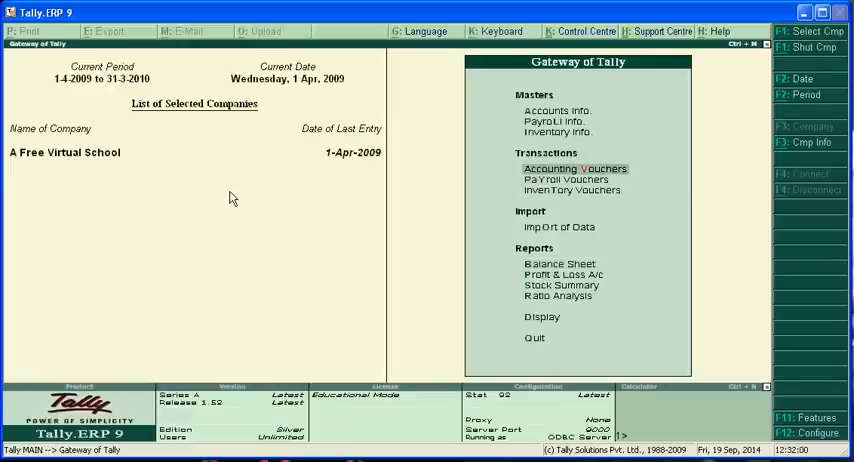
- From a new payment voucher, create an HDFC Bank ledger under Bank Accounts as the paying account
left_click(576, 168)
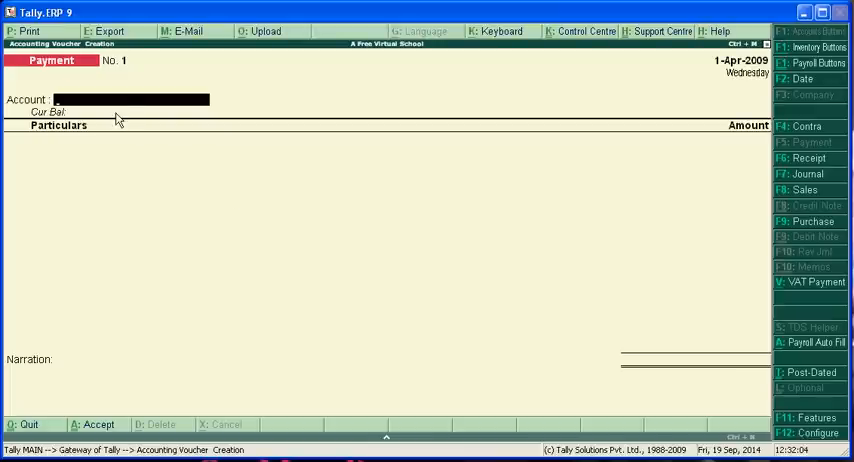
left_click(130, 100)
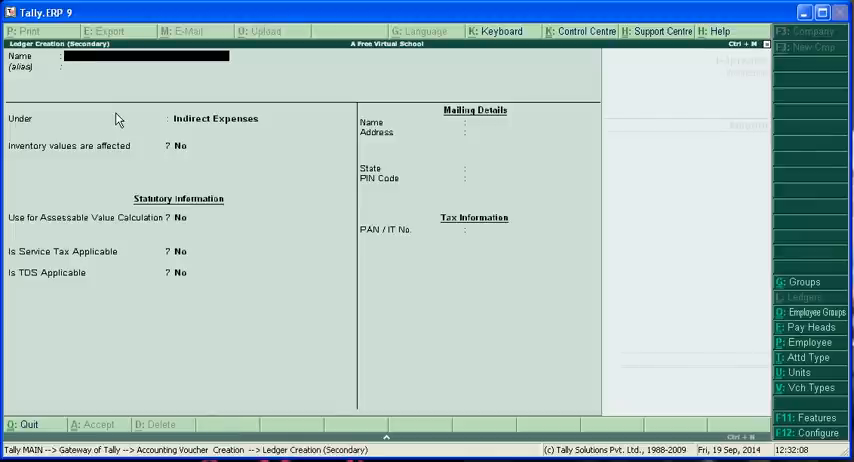
type("HD")
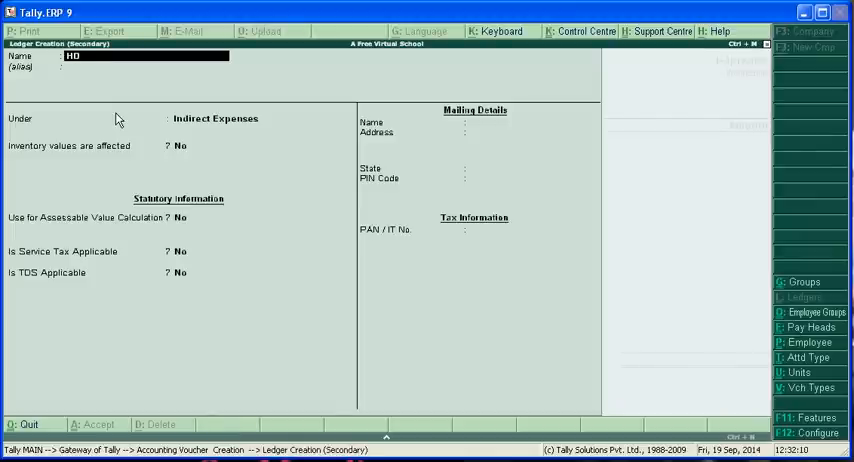
type("DFC Bank")
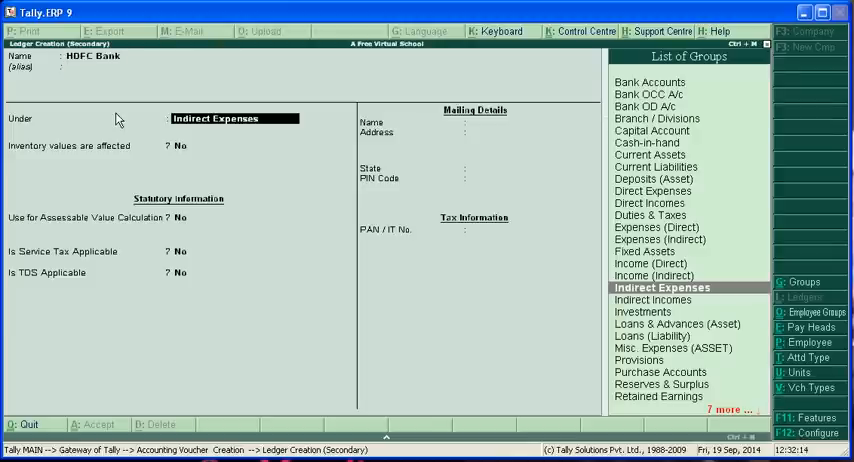
type("B")
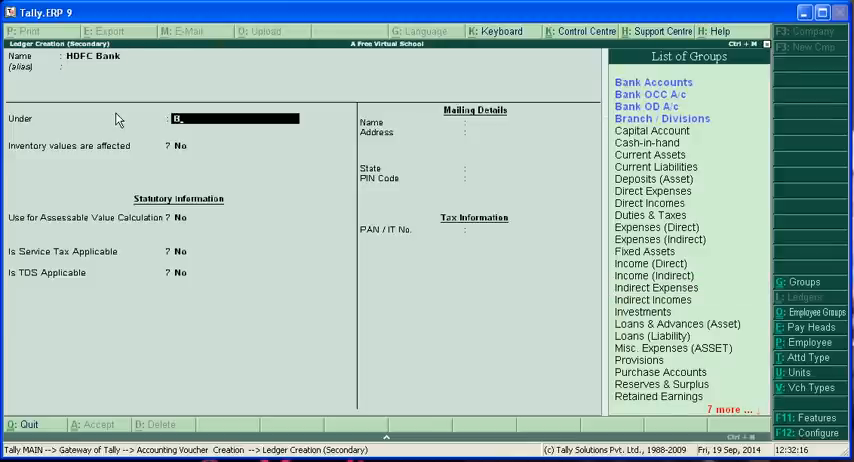
left_click(652, 82)
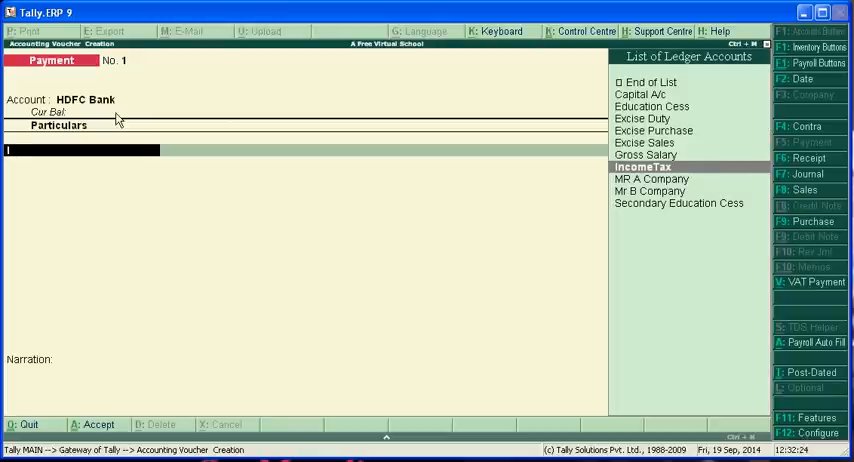
- Select IncomeTax as the ledger paid from HDFC Bank in the payment voucher
left_click(644, 166)
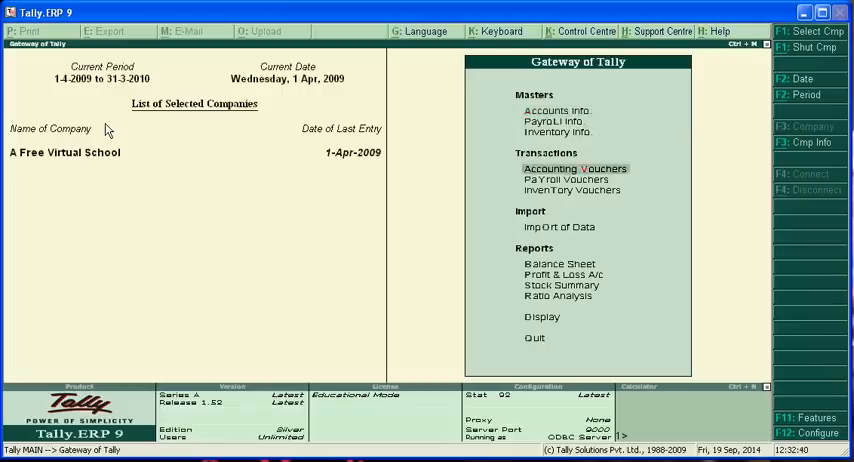
- Drill from the Balance Sheet into the Profit & Loss account's 20,000 indirect expenses
left_click(558, 264)
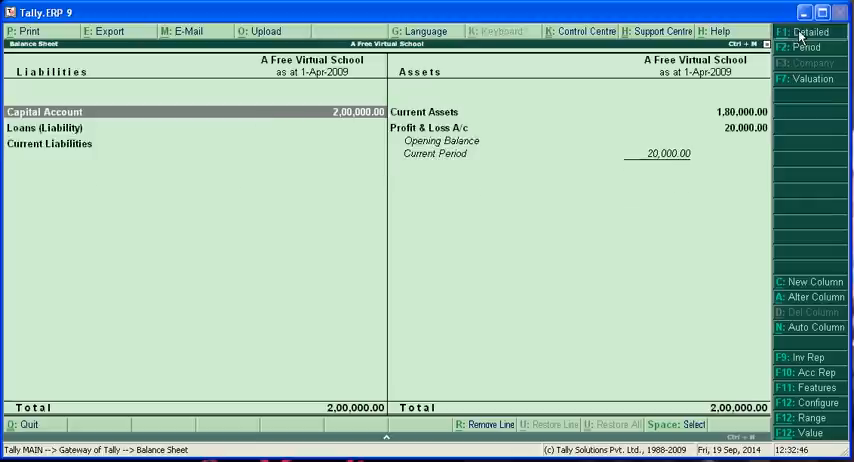
left_click(812, 32)
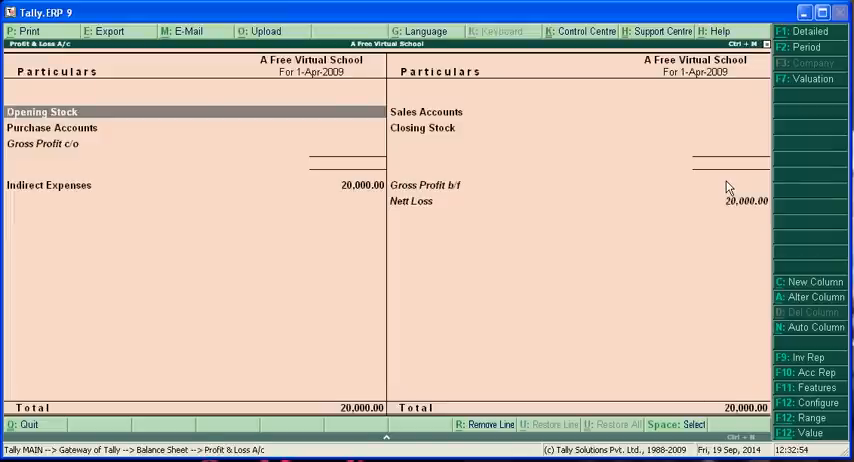
left_click(808, 32)
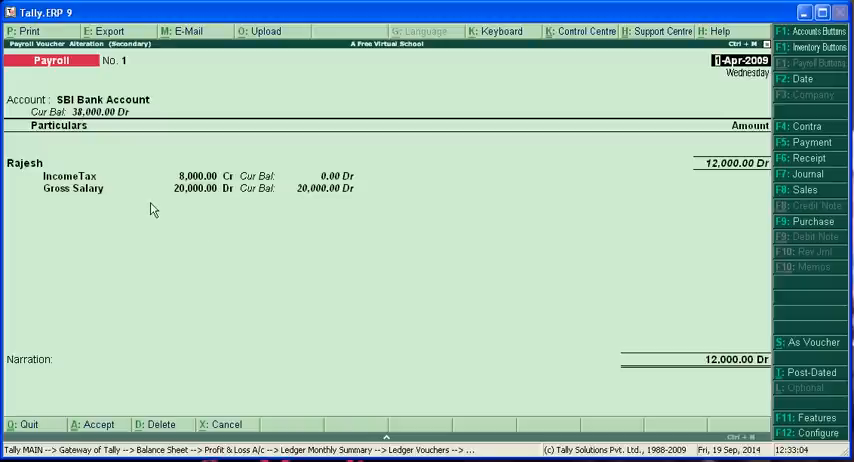
- Leave Rajesh's reopened 12,000 payroll voucher unchanged, reaching the Quit? prompt
key("Escape")
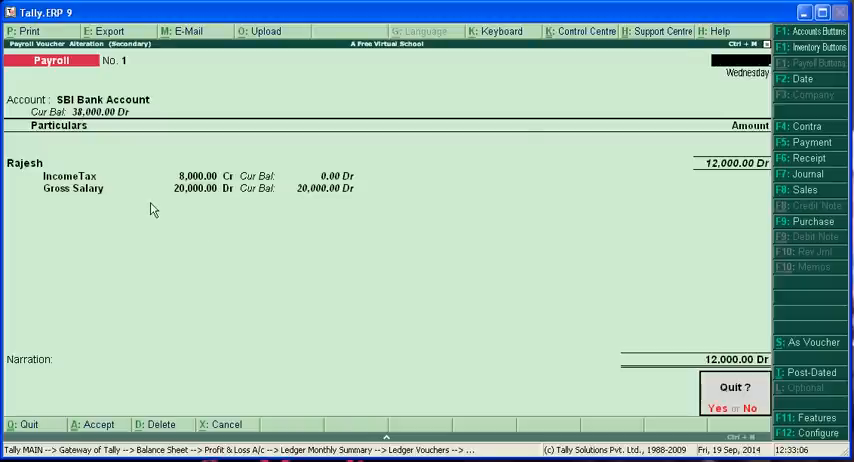